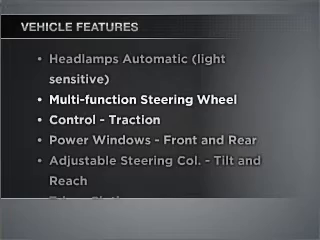
scroll(down, 3)
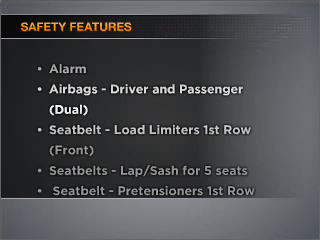
scroll(down, 3)
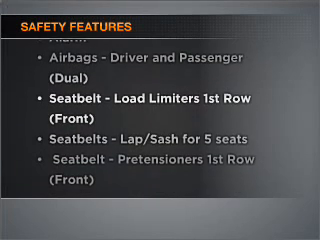